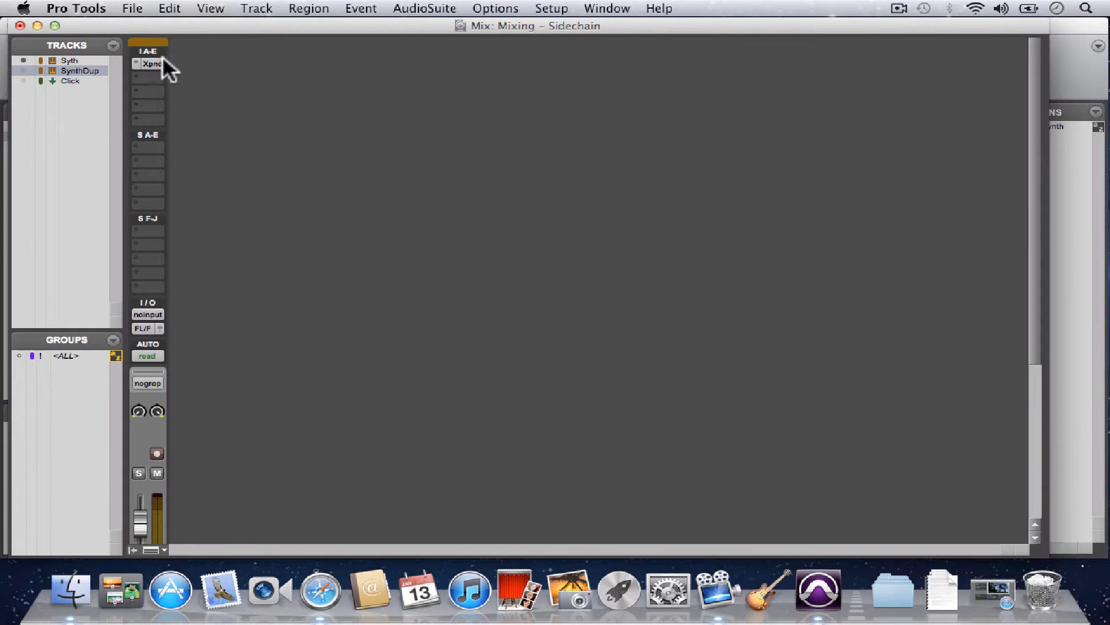
Bring up the Xpand2 instrument on the Synth track showing its Bright Pads patch.
click(148, 64)
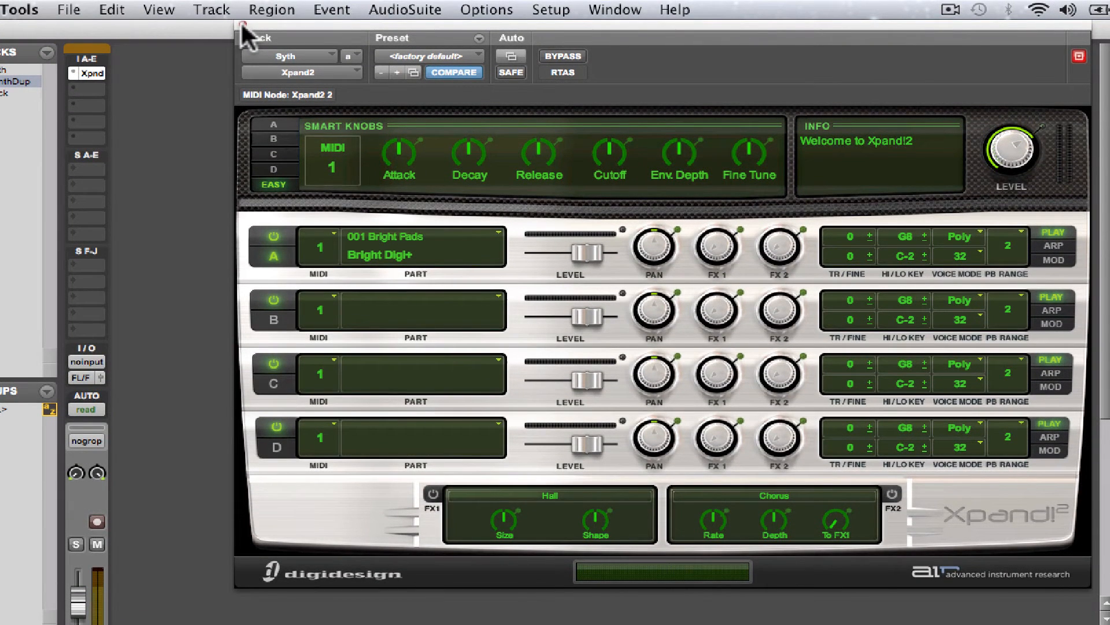
Dismiss the Xpand2 window and create a new Click track in the session.
click(211, 10)
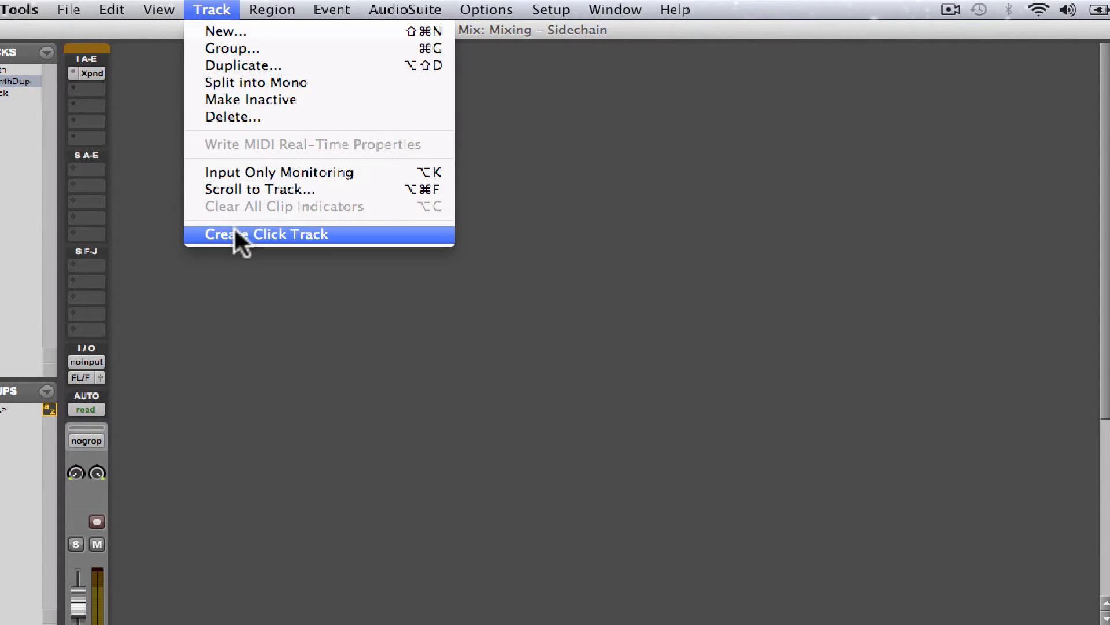
click(267, 234)
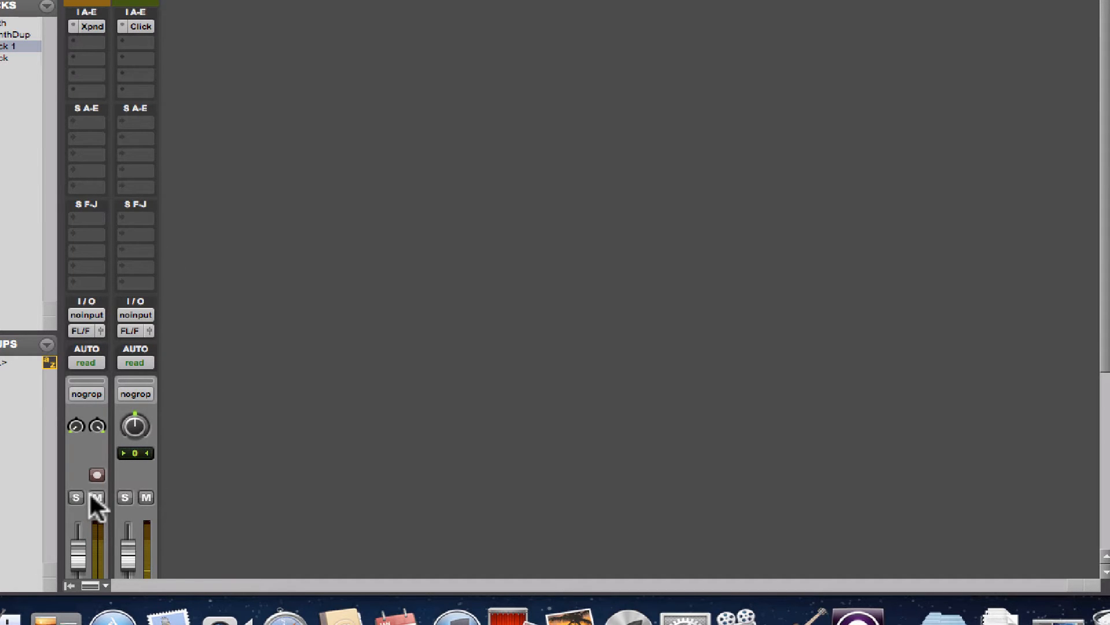
mouse_move(218, 496)
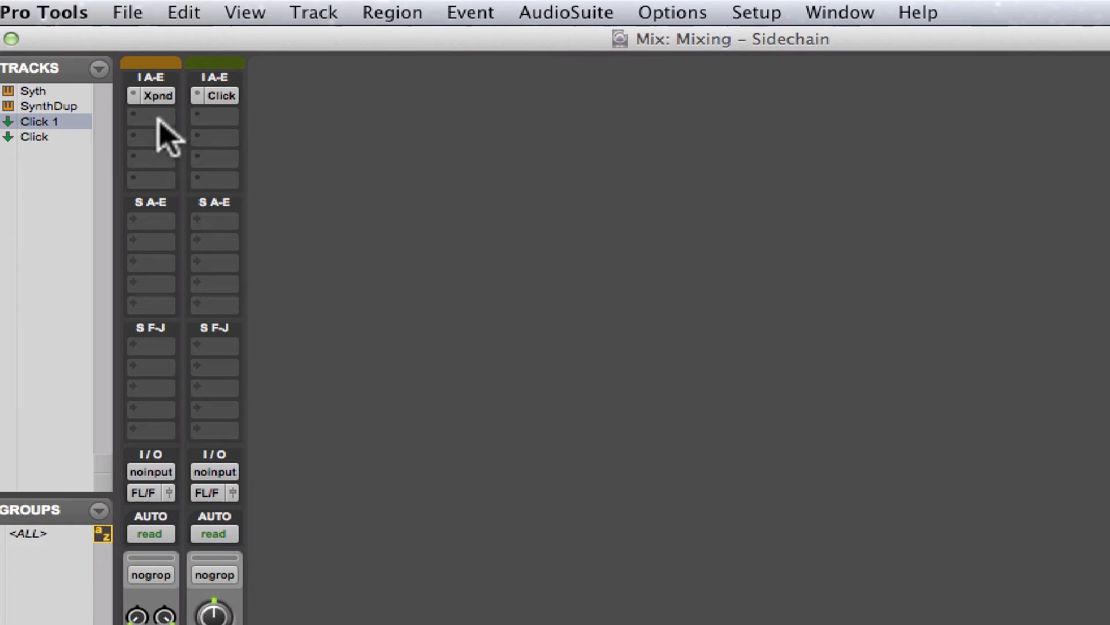
Choose a plug-in for the Synth track's second insert, heading for Compressor/Limiter Dyn3.
click(151, 117)
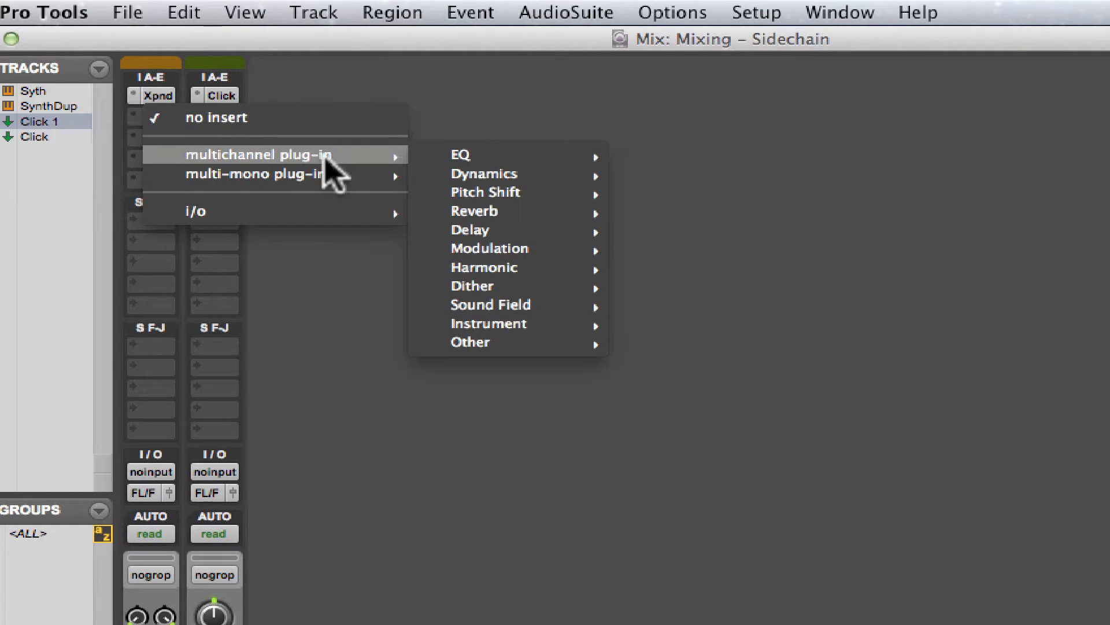
mouse_move(485, 173)
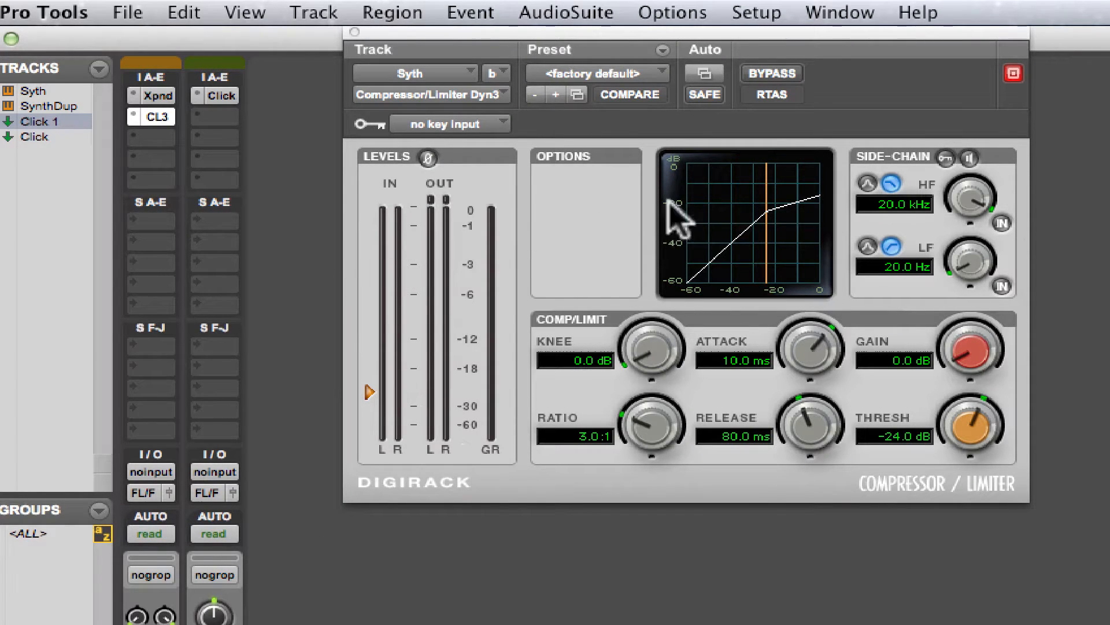
mouse_move(601, 176)
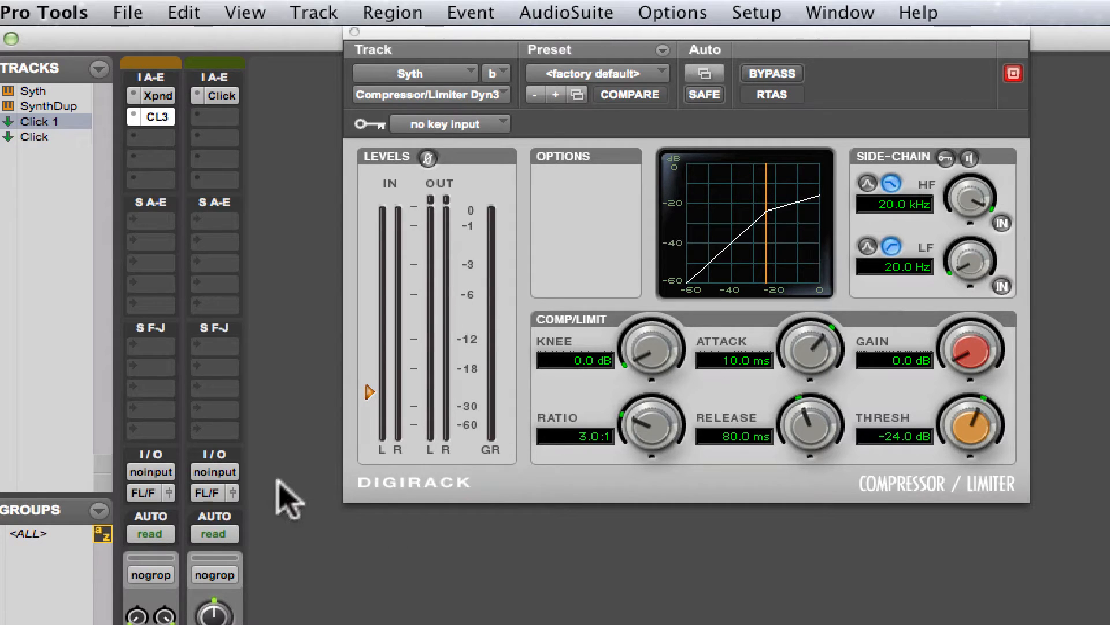
mouse_move(262, 347)
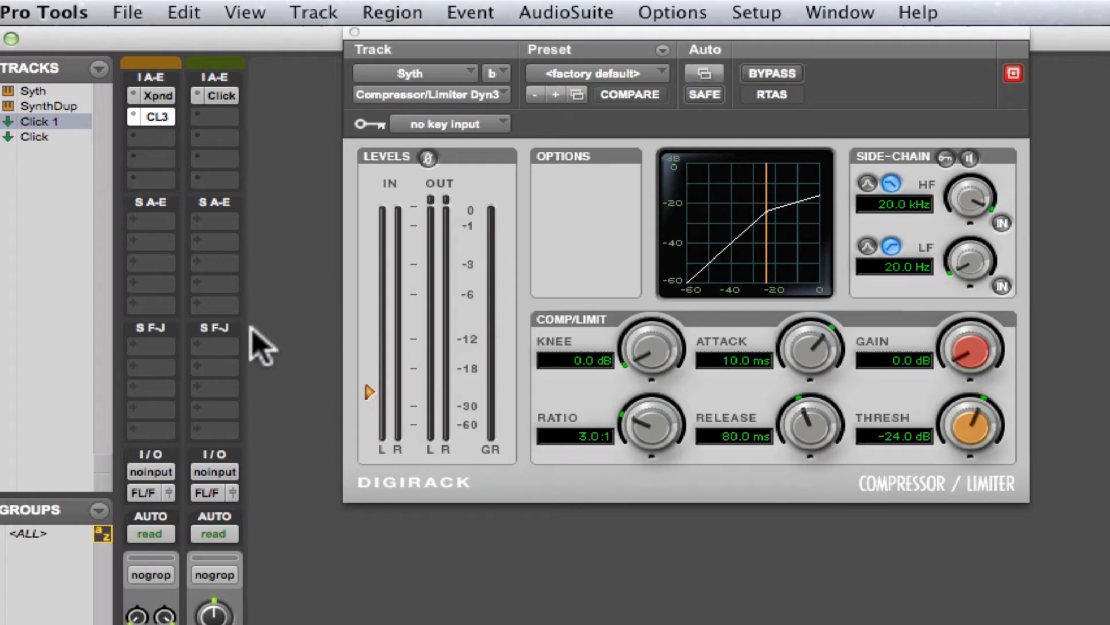
mouse_move(231, 231)
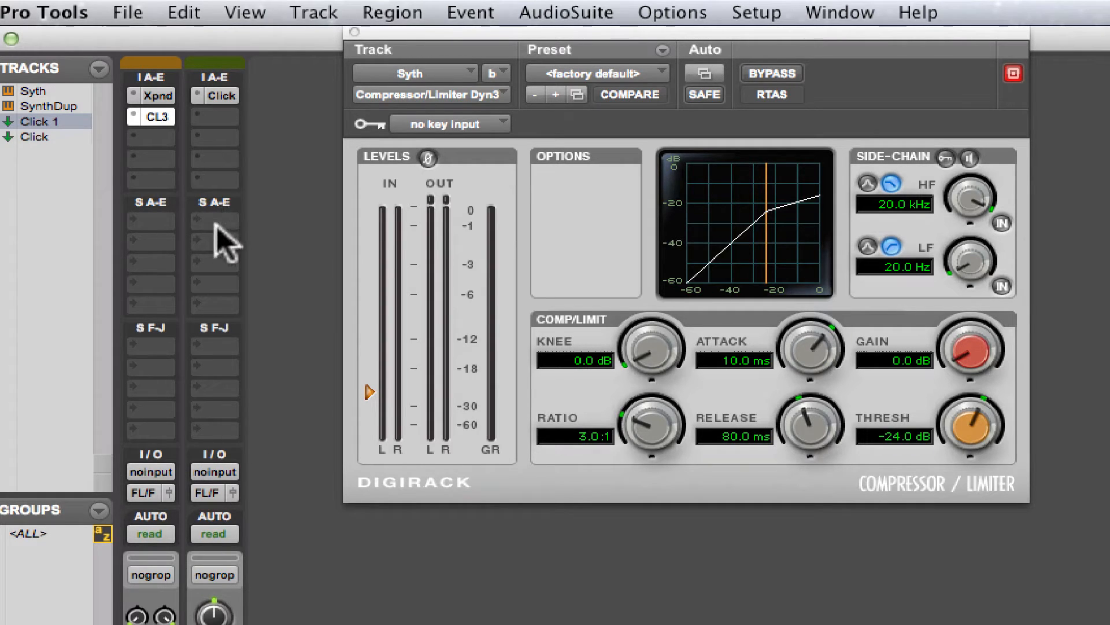
Route the Click 1 track's first send to Bus 1 (Mono).
click(214, 220)
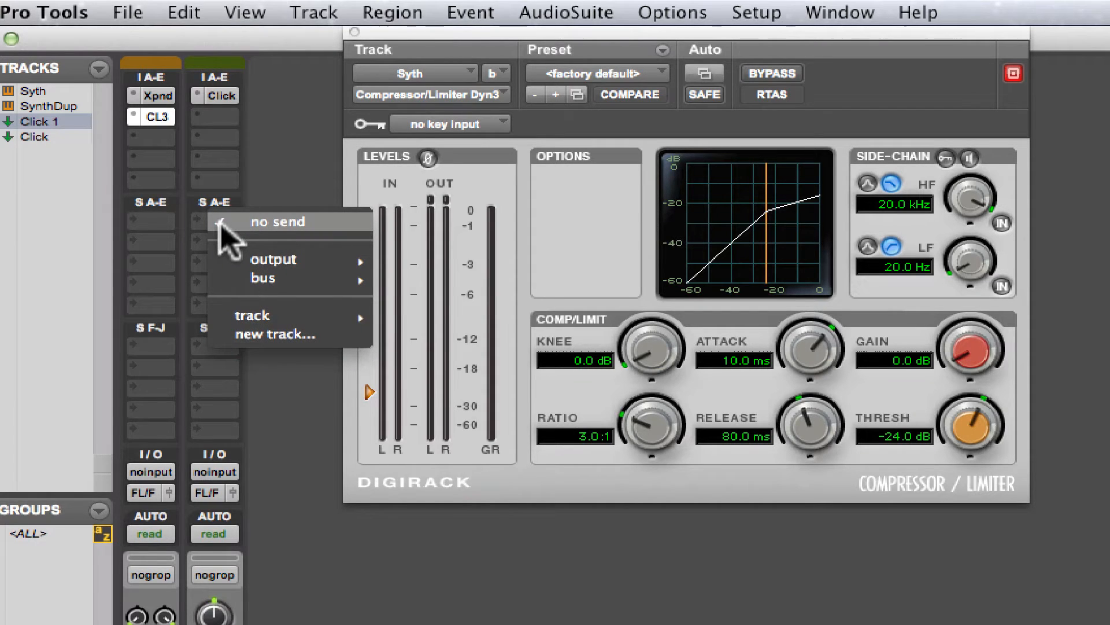
mouse_move(263, 278)
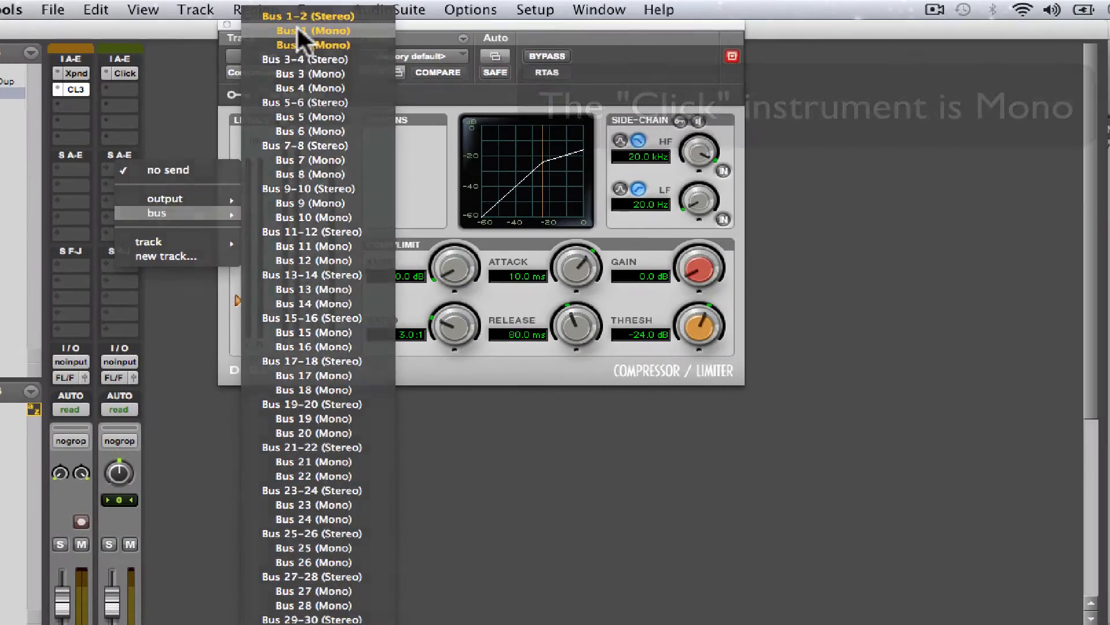
click(312, 30)
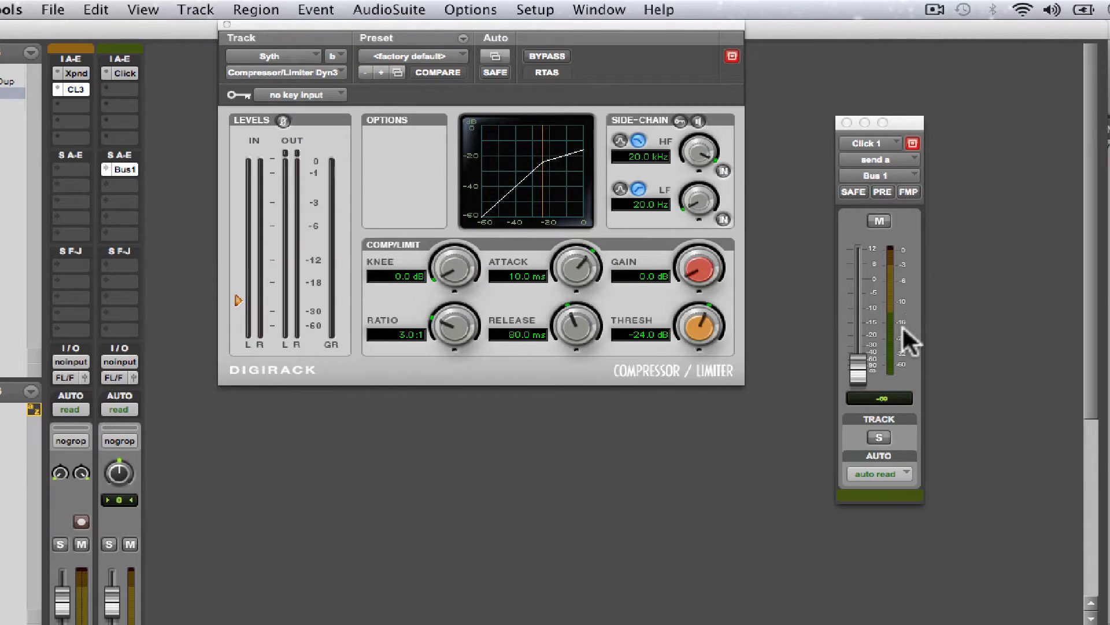
mouse_move(921, 210)
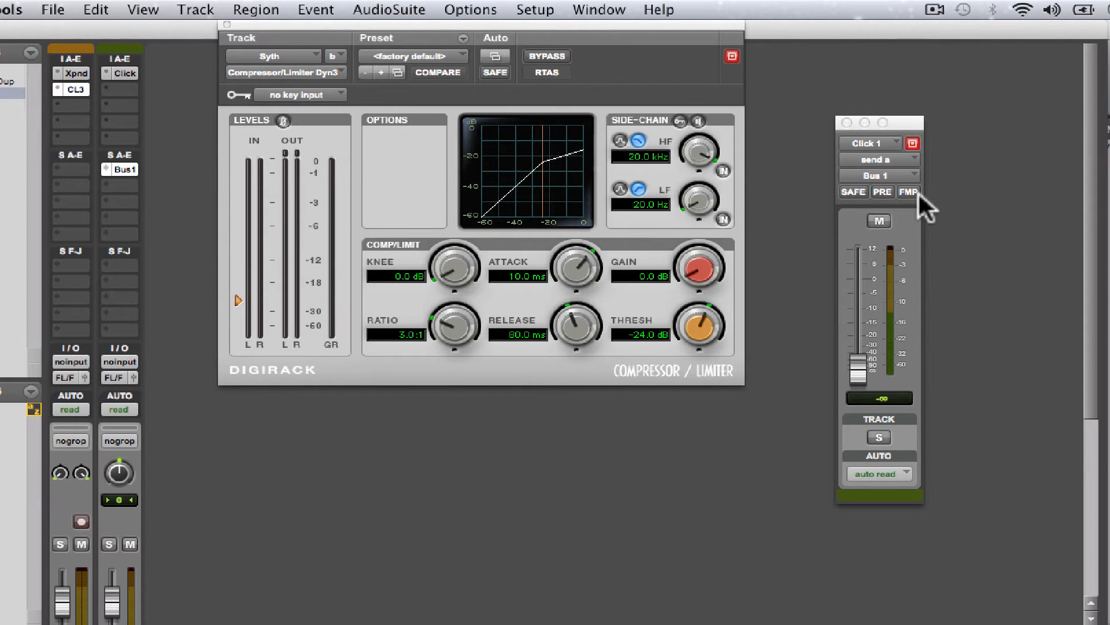
mouse_move(859, 284)
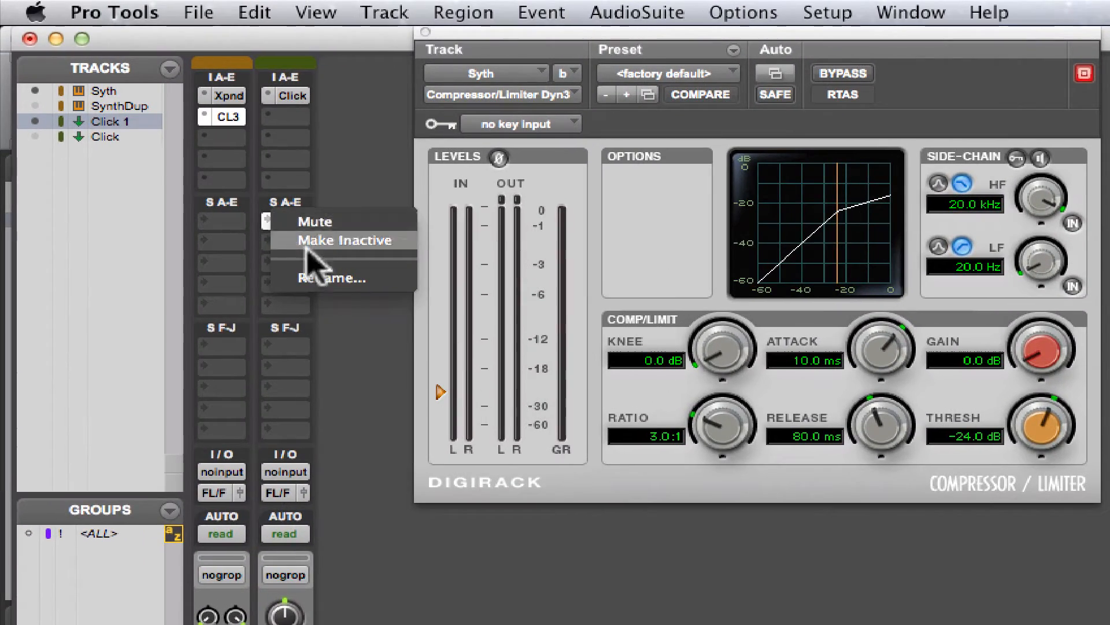
Rename the send bus from Bus 1 to Click via the Rename I/O dialog.
click(332, 277)
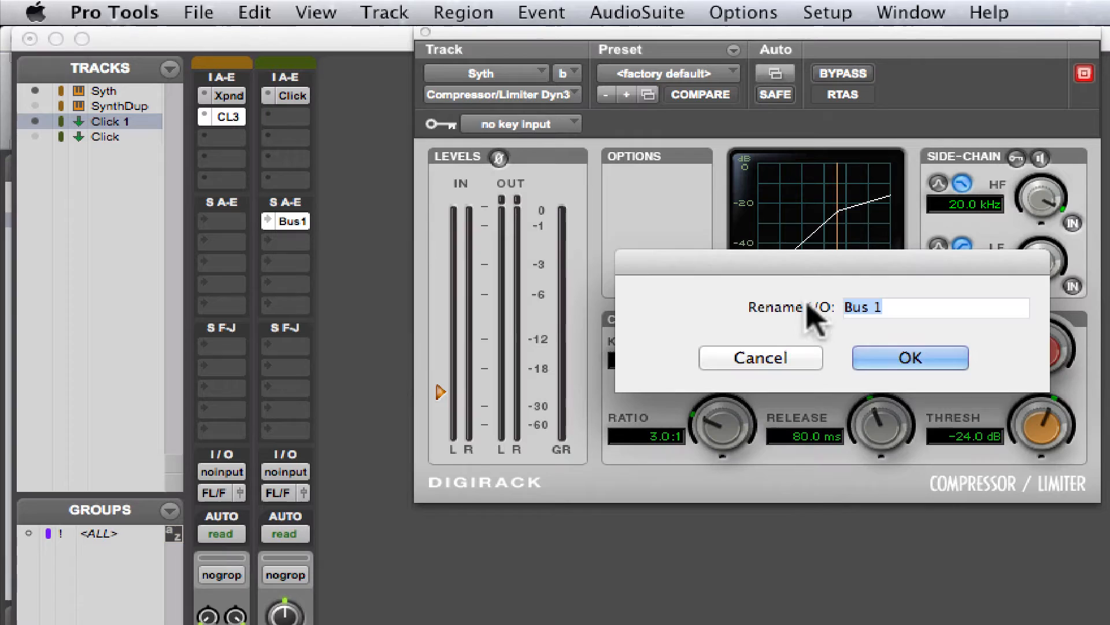
text(Cl)
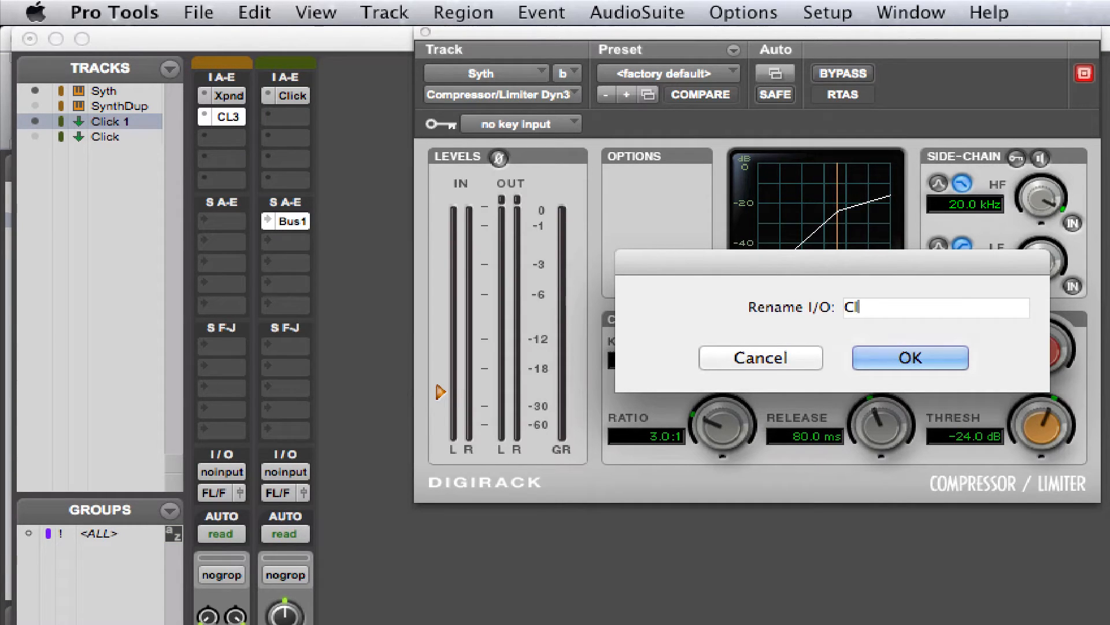
click(909, 357)
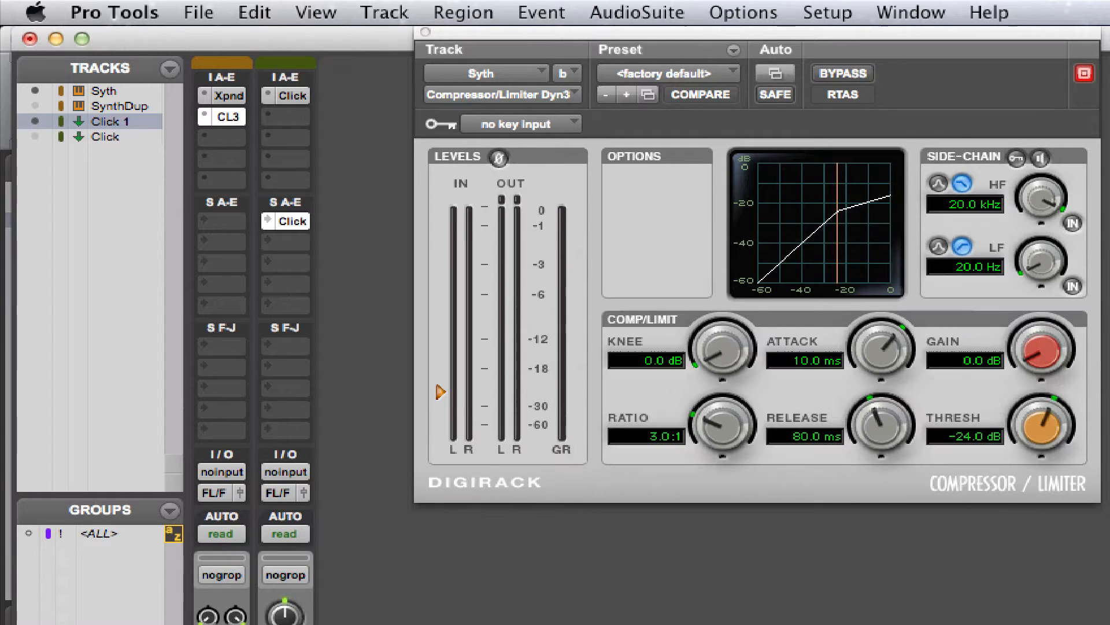
mouse_move(591, 149)
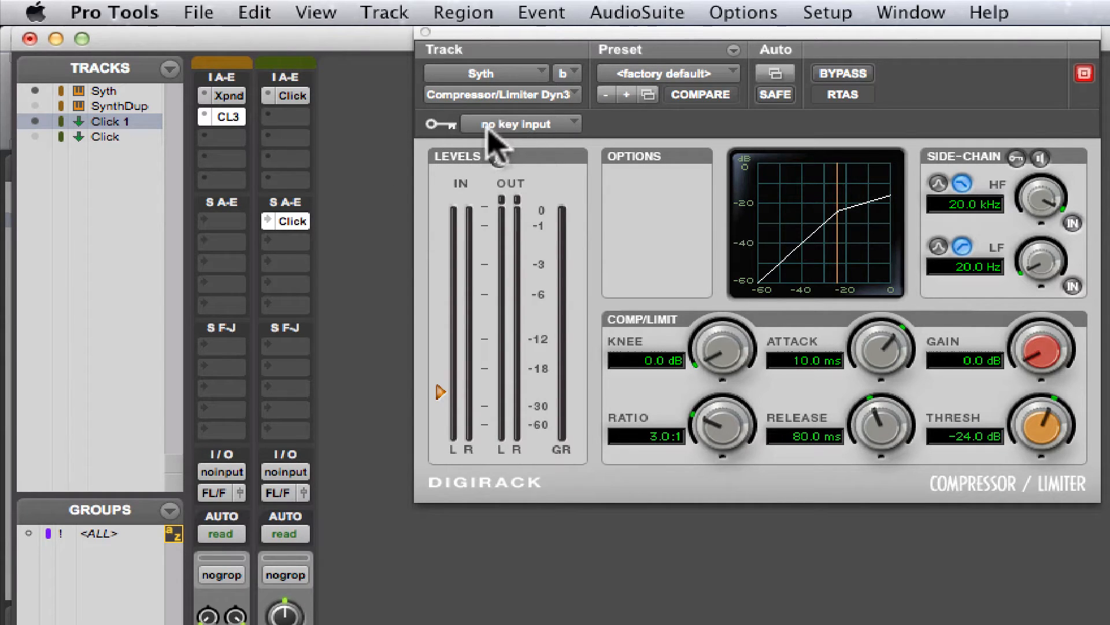
mouse_move(520, 124)
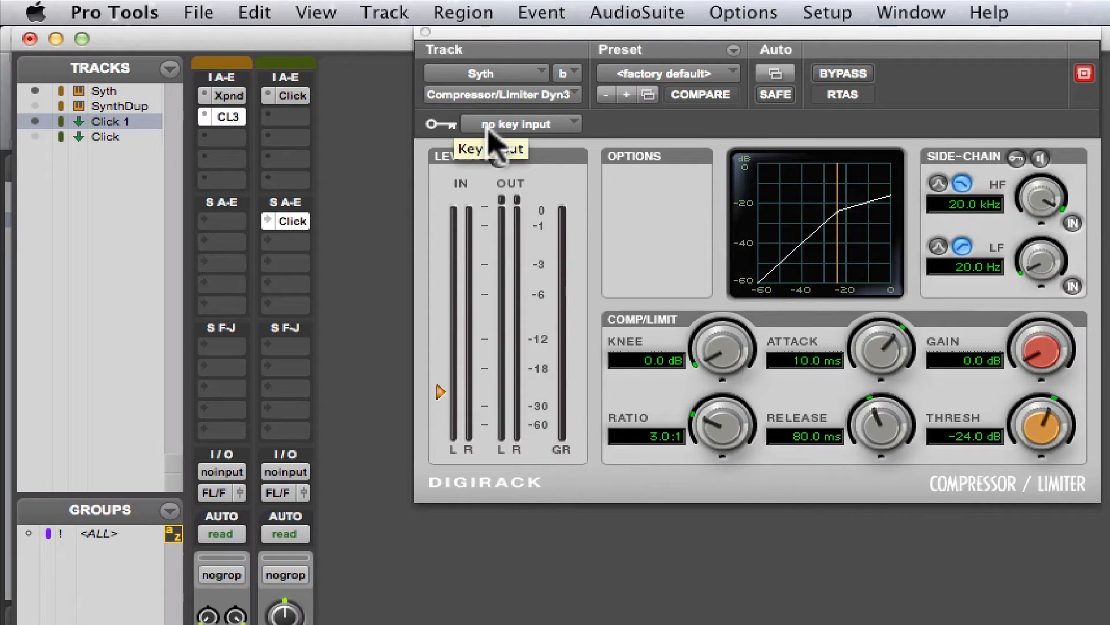
Set the compressor's Key Input to the Click (Mono) bus.
click(521, 124)
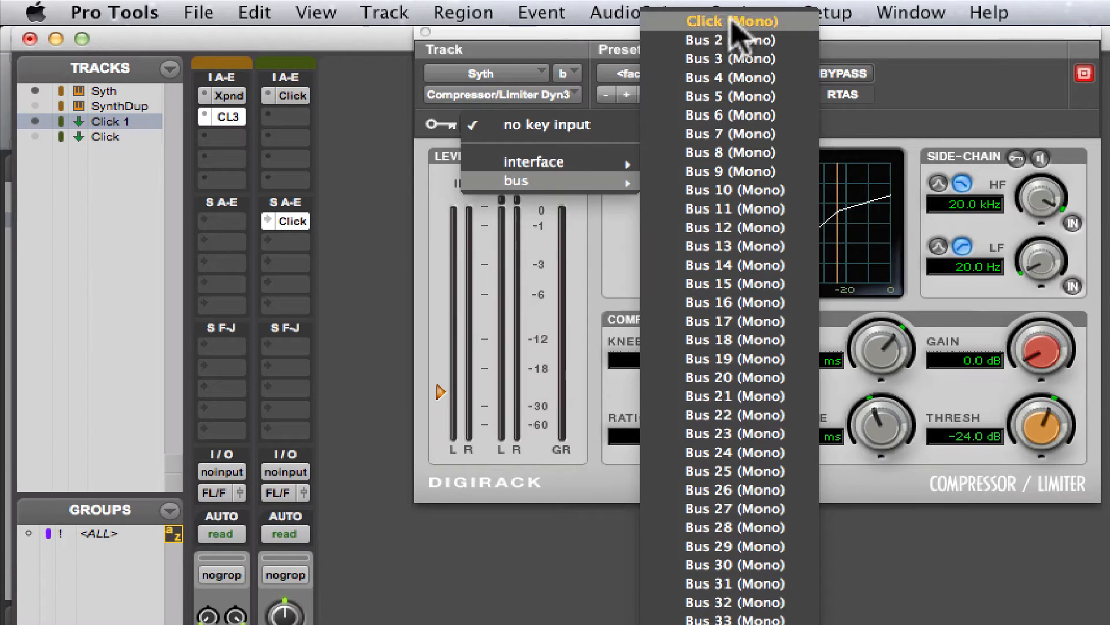
click(730, 21)
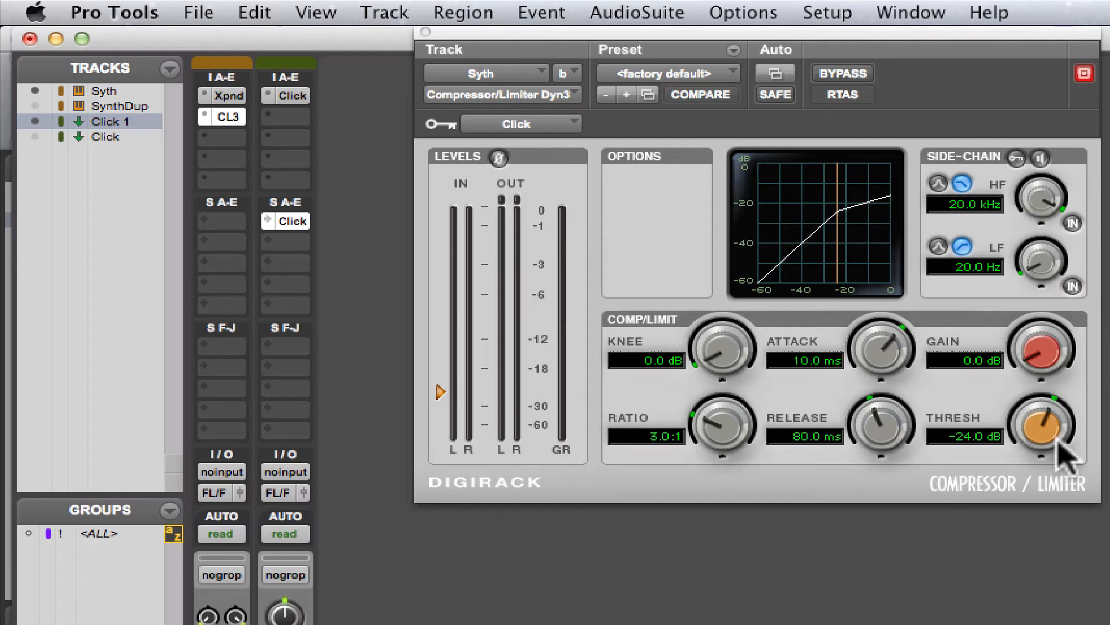
mouse_move(505, 134)
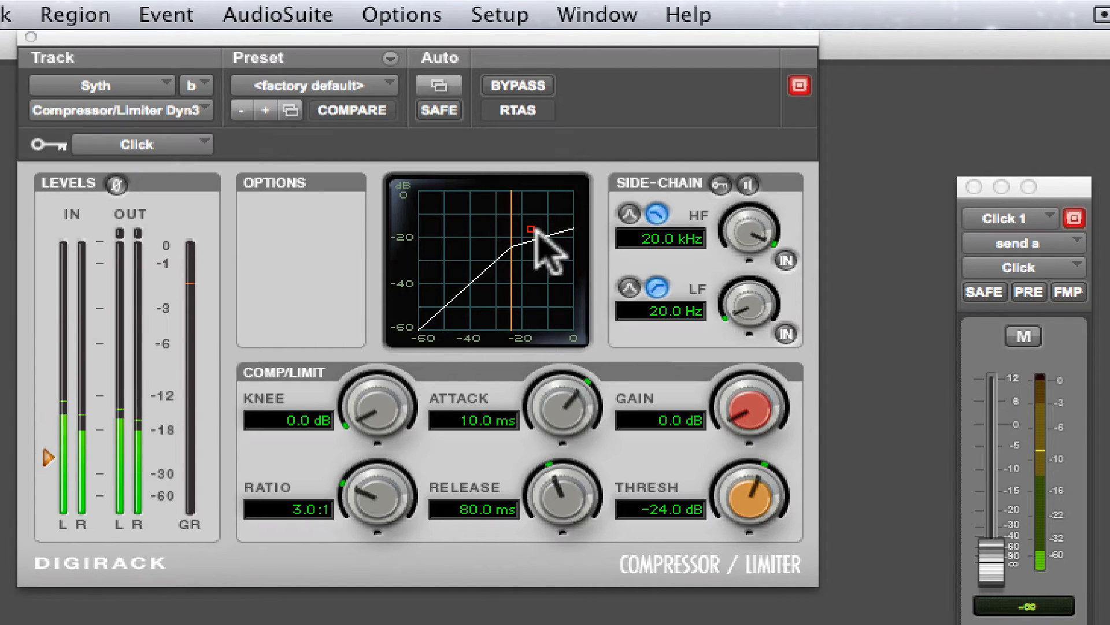
Activate the External Key in the compressor's Side-Chain section.
drag(531, 230, 485, 271)
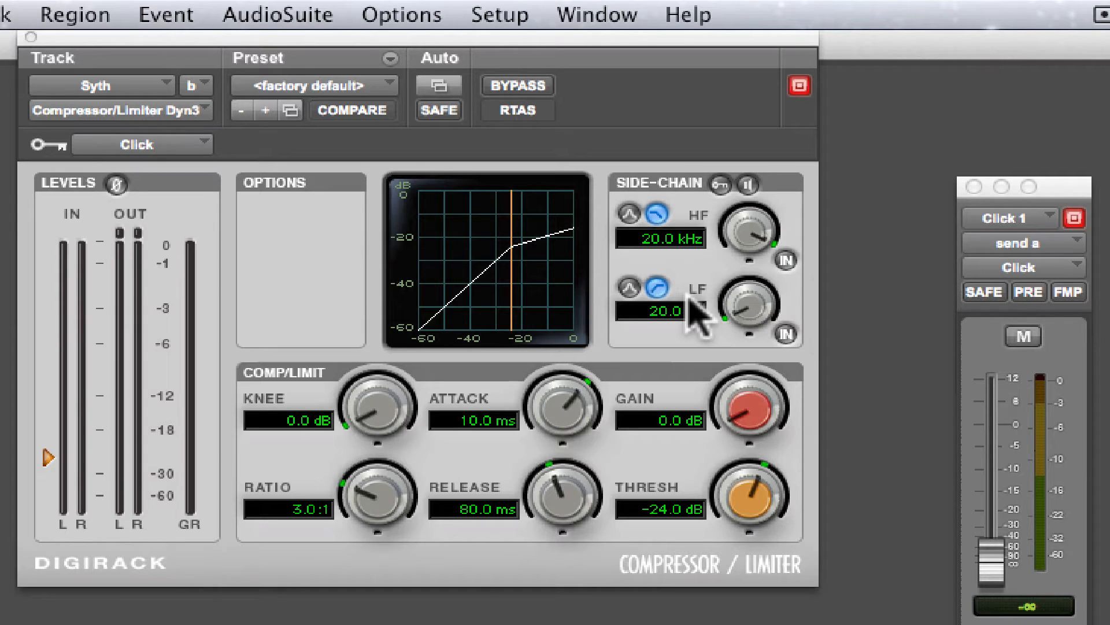
mouse_move(701, 315)
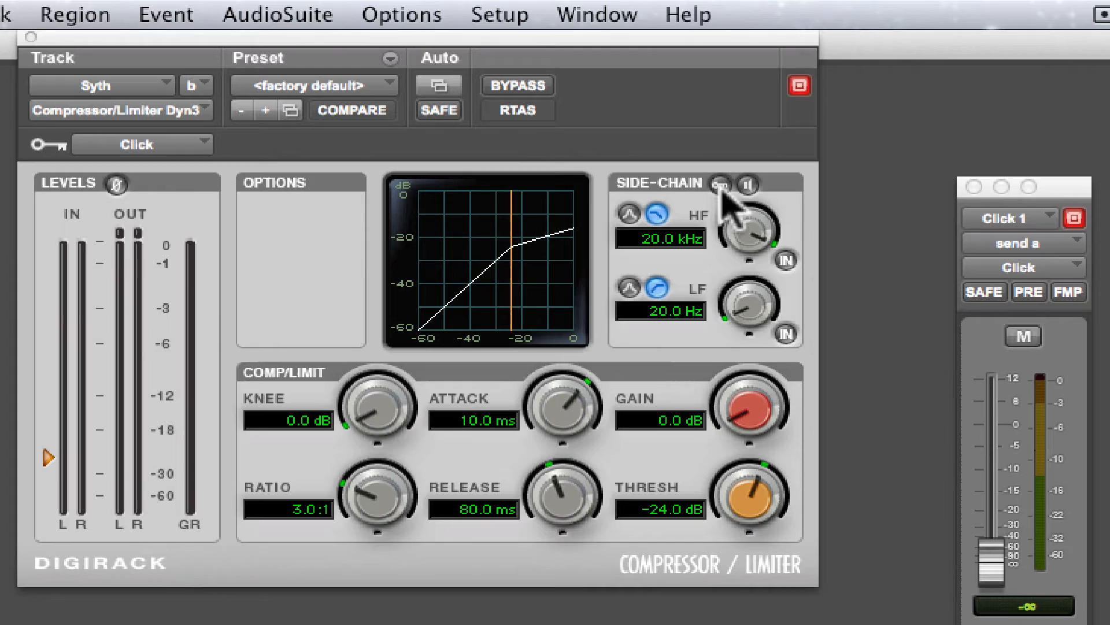
click(718, 184)
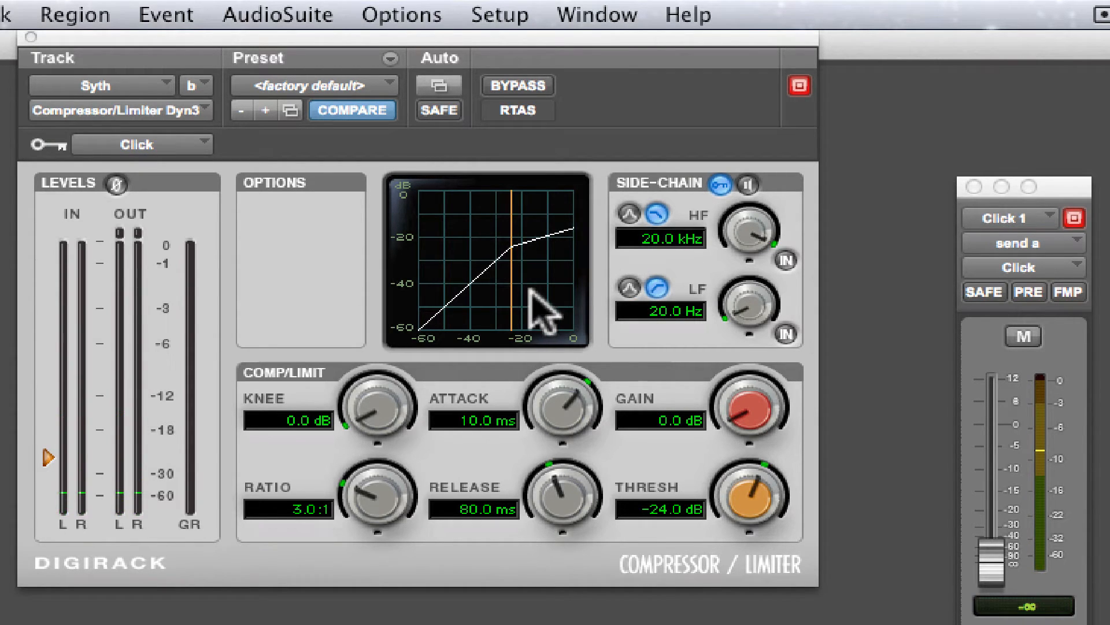
mouse_move(584, 344)
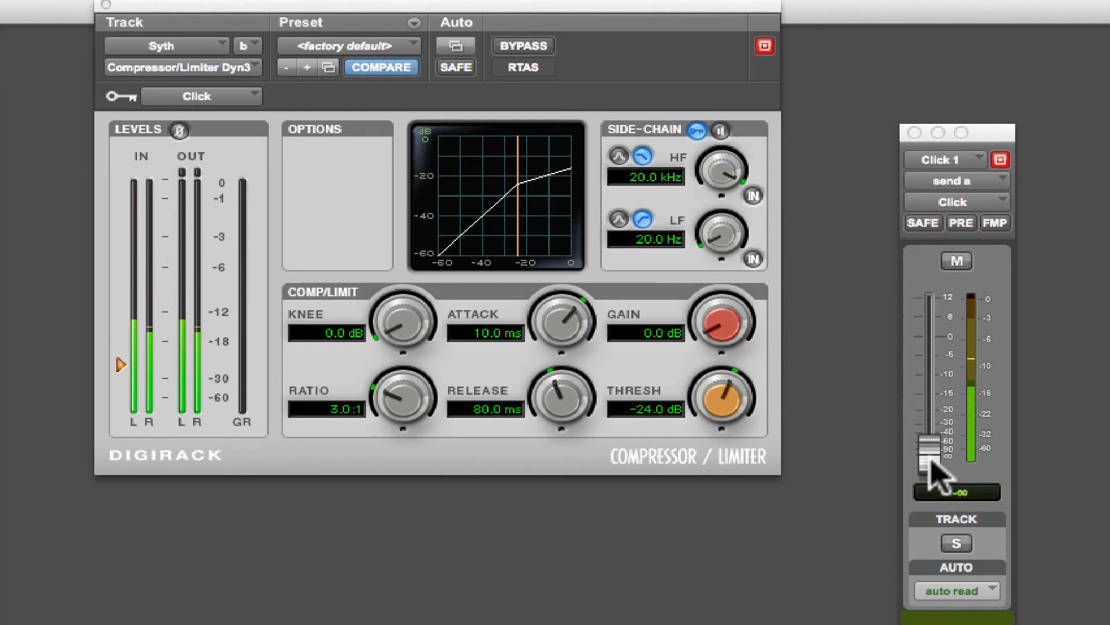
Sweep the Click send fader from -13 dB up to +9.8 dB, down to silence, settling at a moderate level.
drag(935, 471, 936, 407)
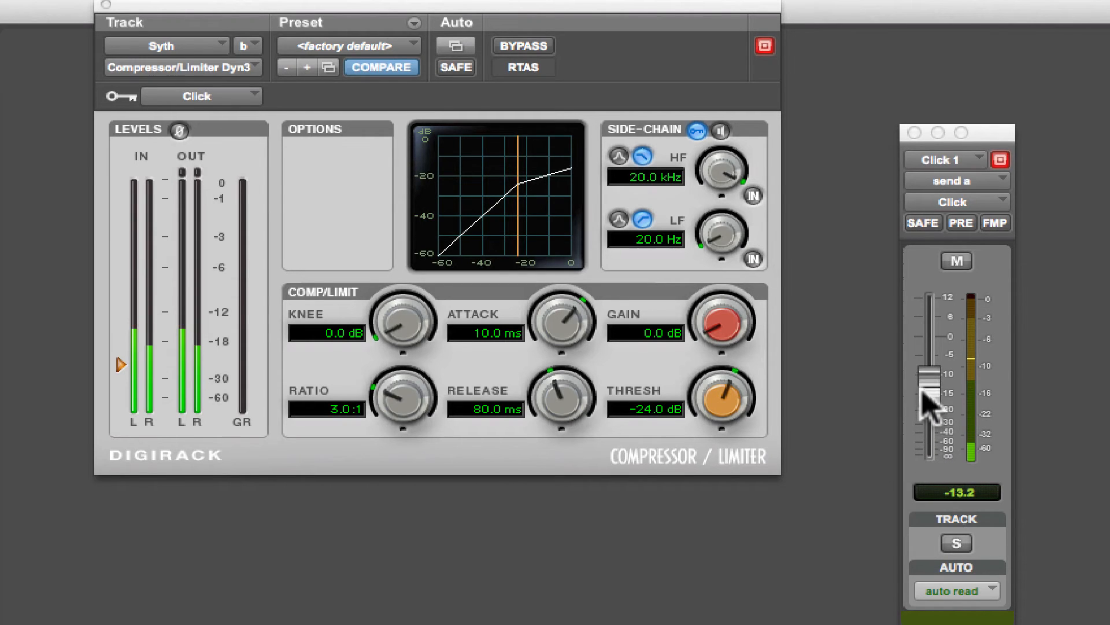
drag(931, 397, 931, 315)
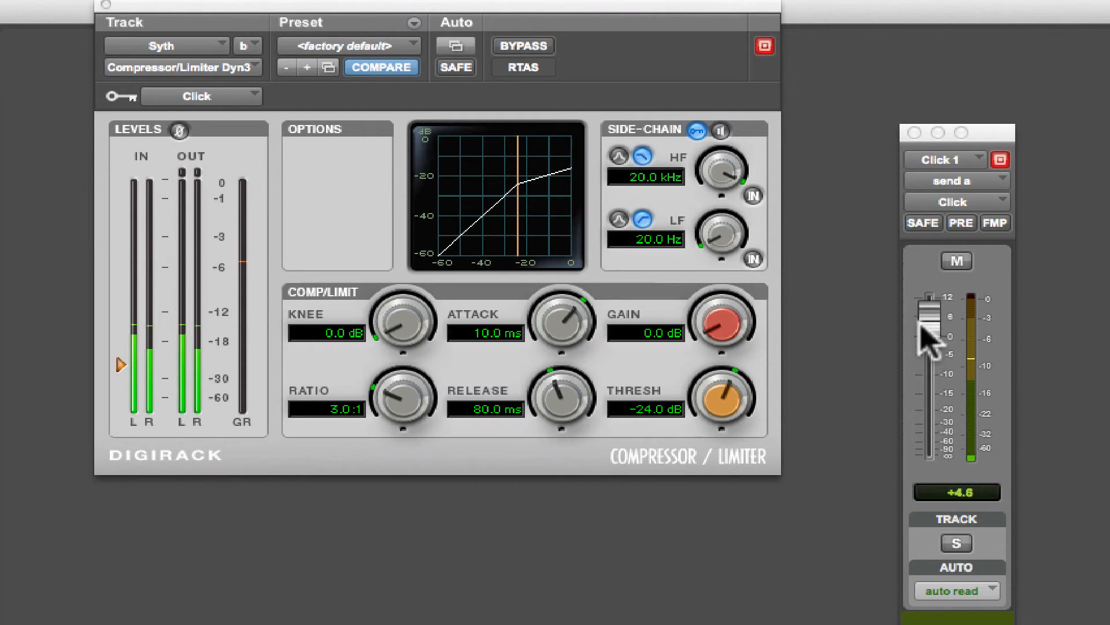
drag(930, 333, 934, 315)
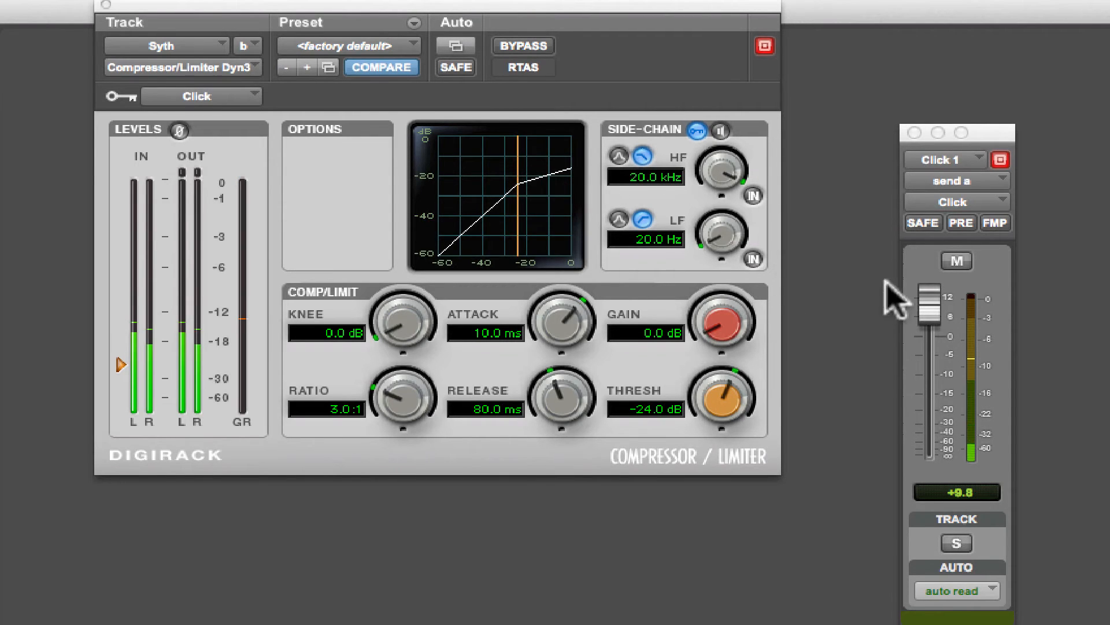
drag(929, 304, 928, 460)
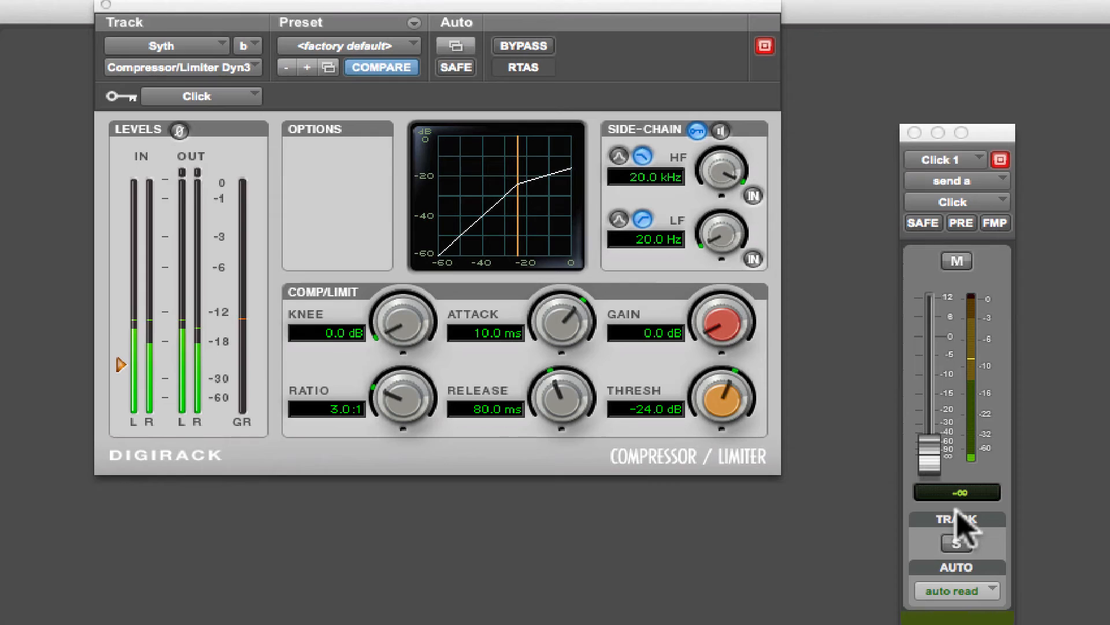
drag(933, 460, 934, 453)
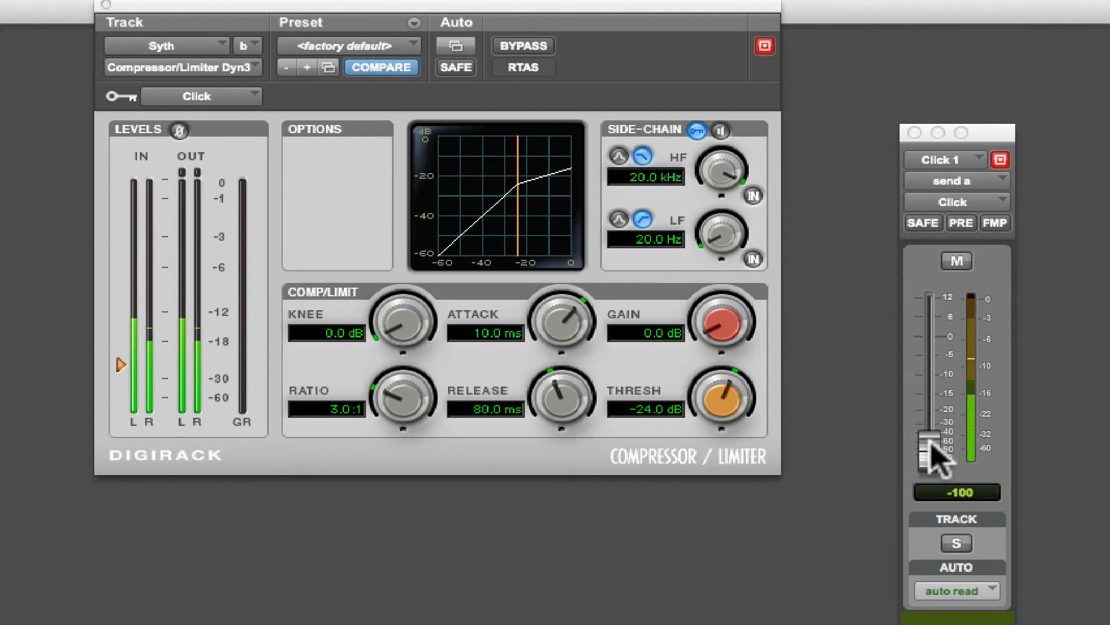
drag(934, 453, 934, 364)
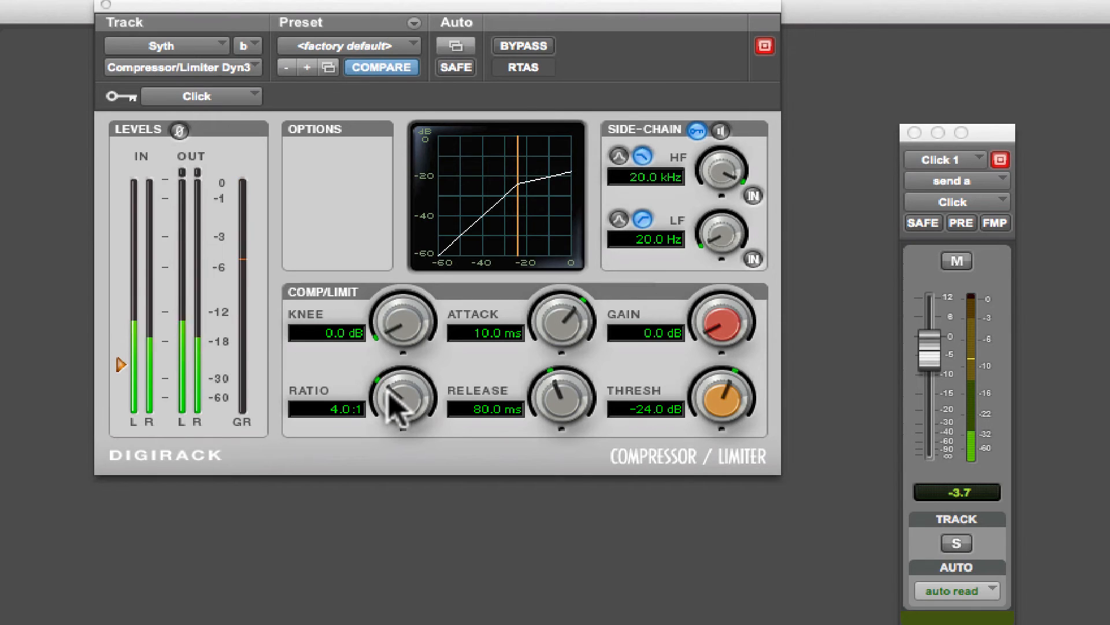
Set the compressor to 5.8:1 ratio, about 536 ms release and 3.8 dB makeup gain.
drag(401, 397, 407, 368)
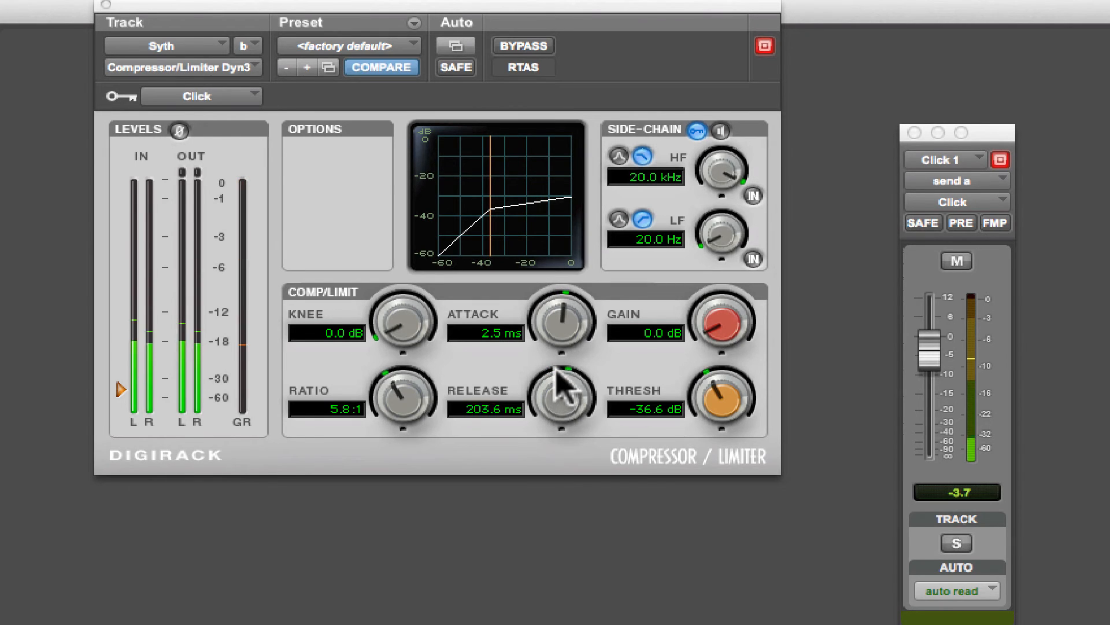
drag(562, 397, 562, 354)
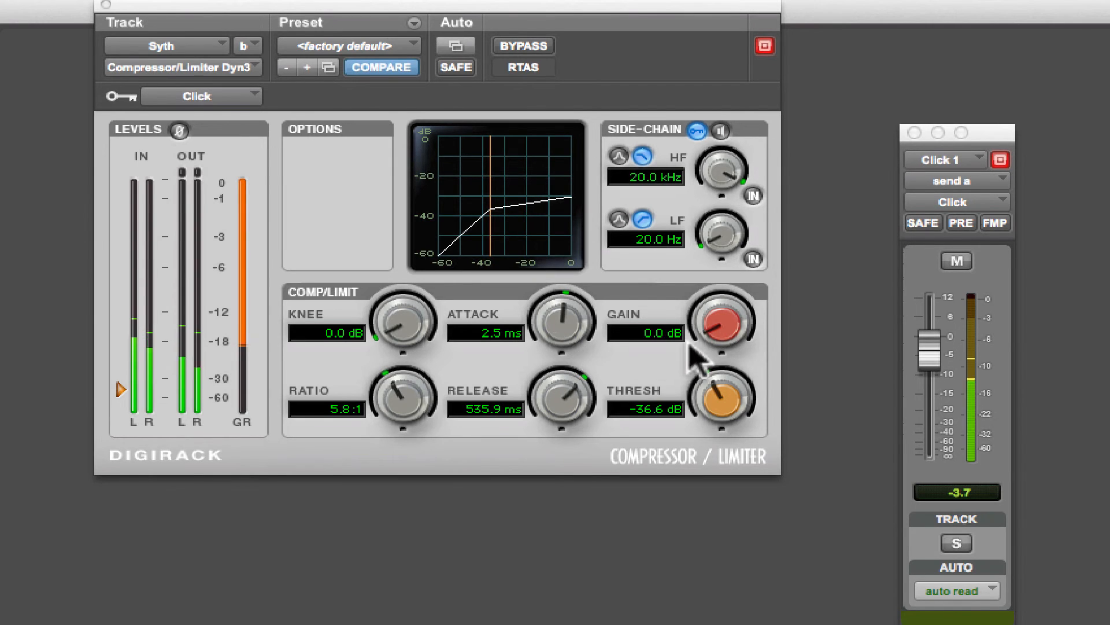
drag(722, 323, 726, 312)
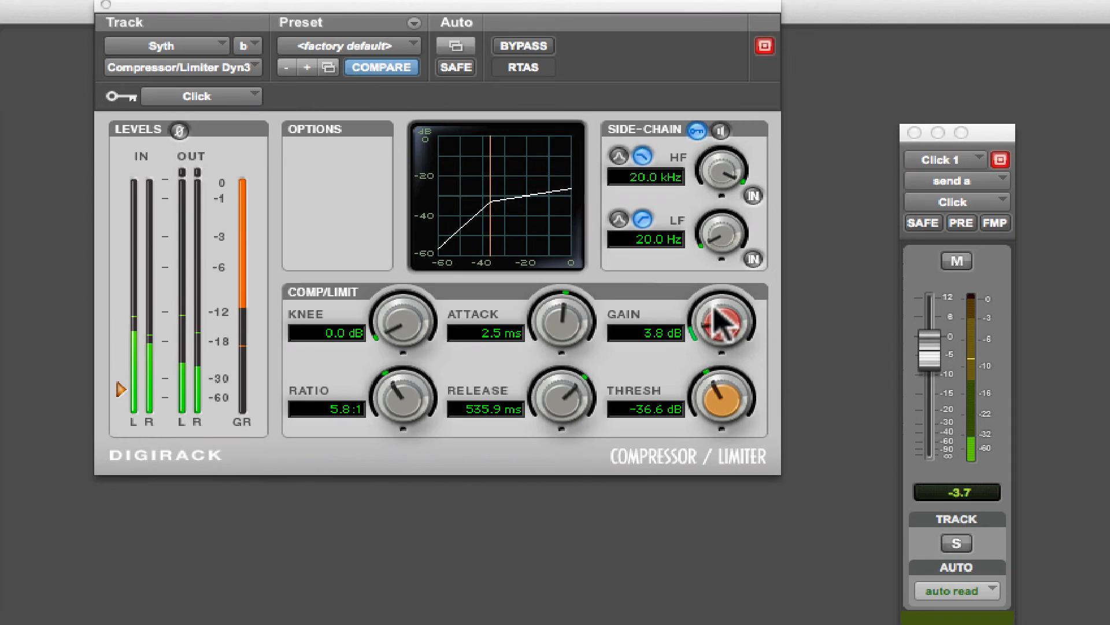